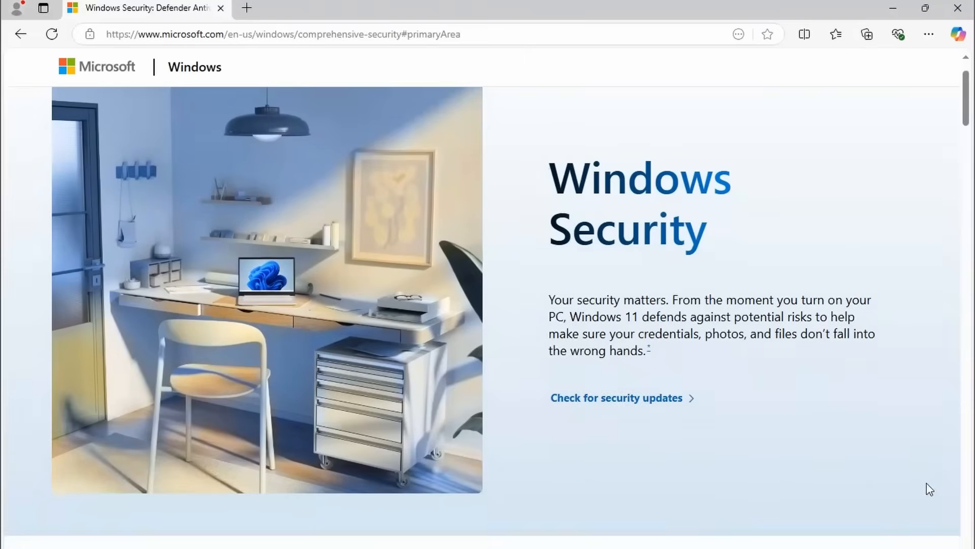
Step: Search Start for winver and run it to see the installed Windows version
scroll("down", 3)
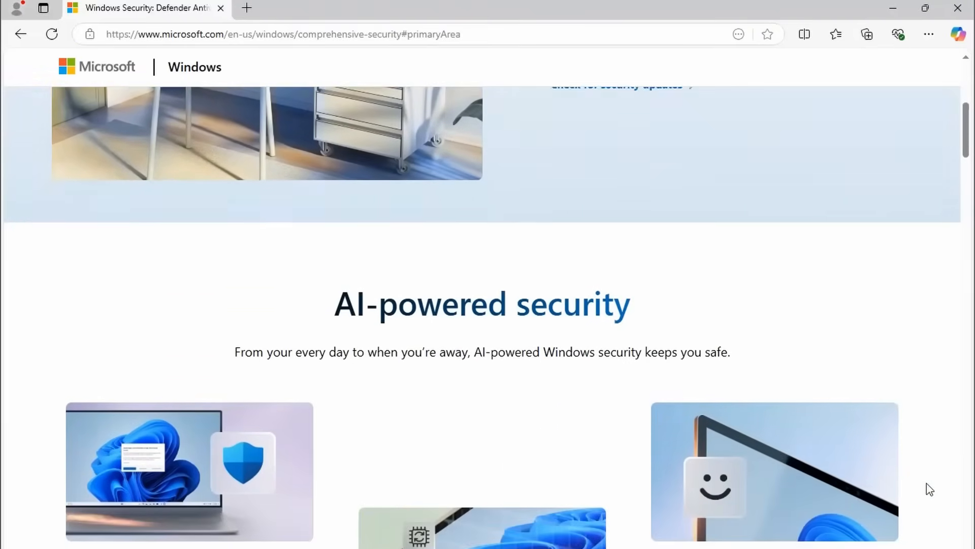
scroll("down", 3)
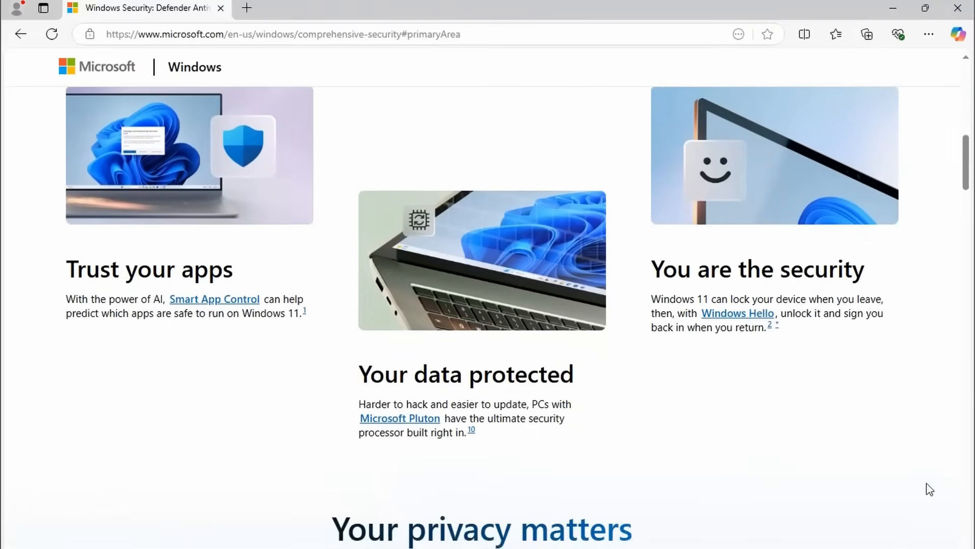
scroll("down", 3)
type("w")
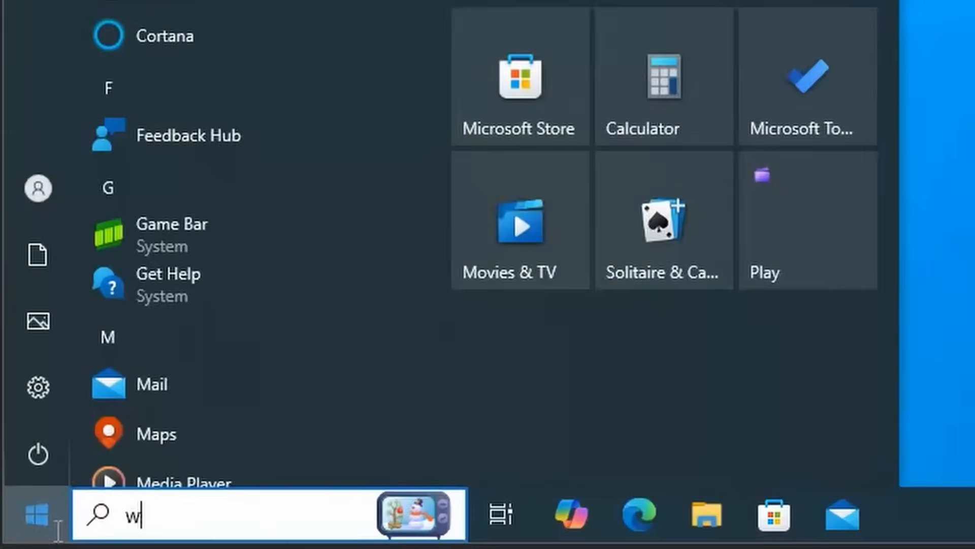
type("inver")
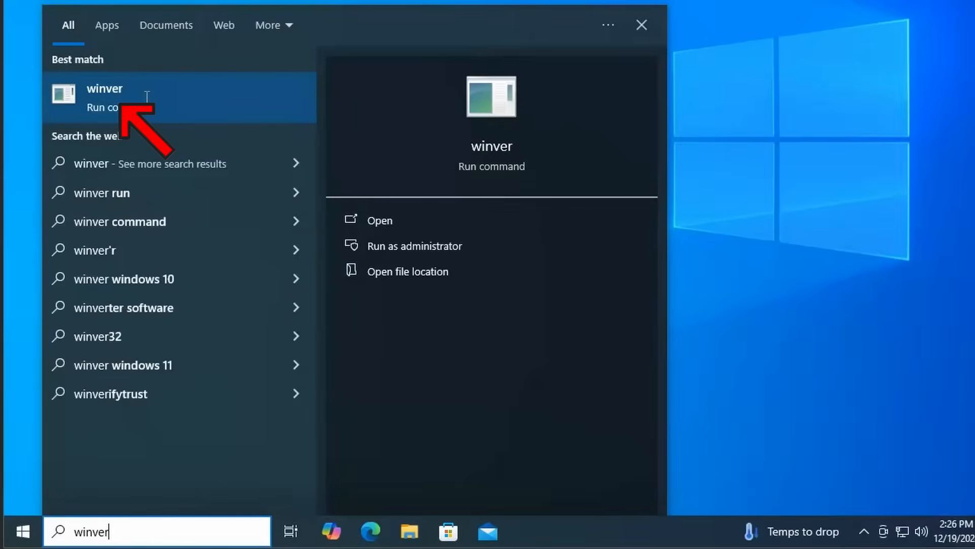
left_click(105, 97)
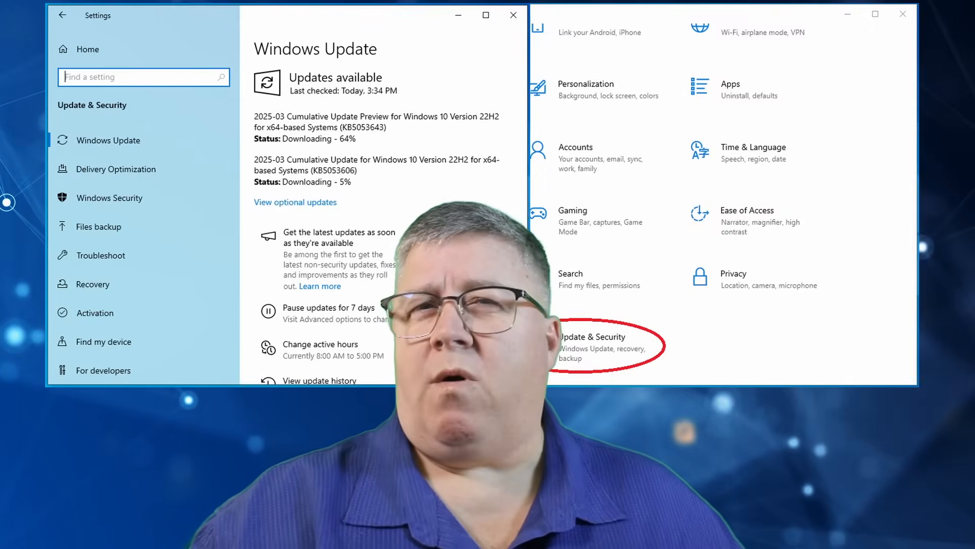
Step: Check for Windows updates under Settings' Update & Security
left_click(382, 238)
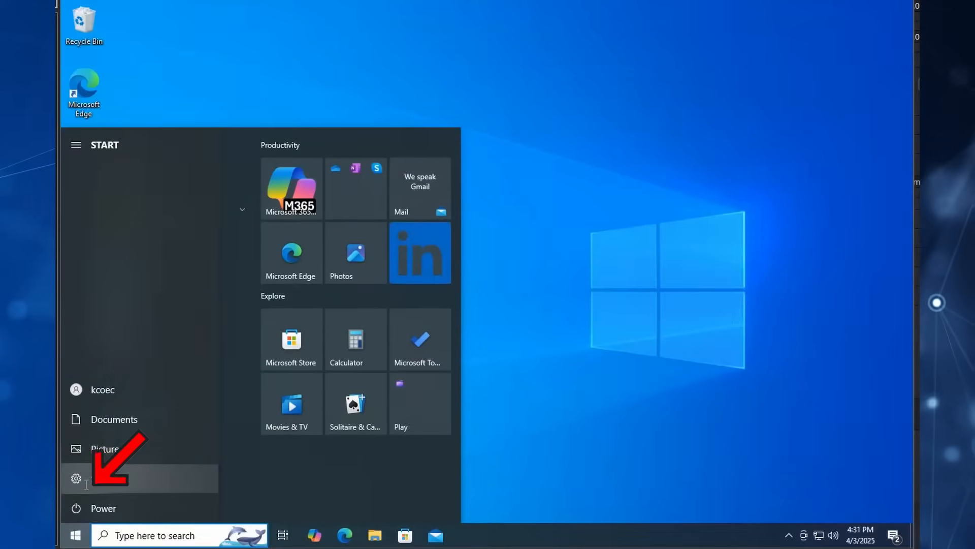
left_click(75, 478)
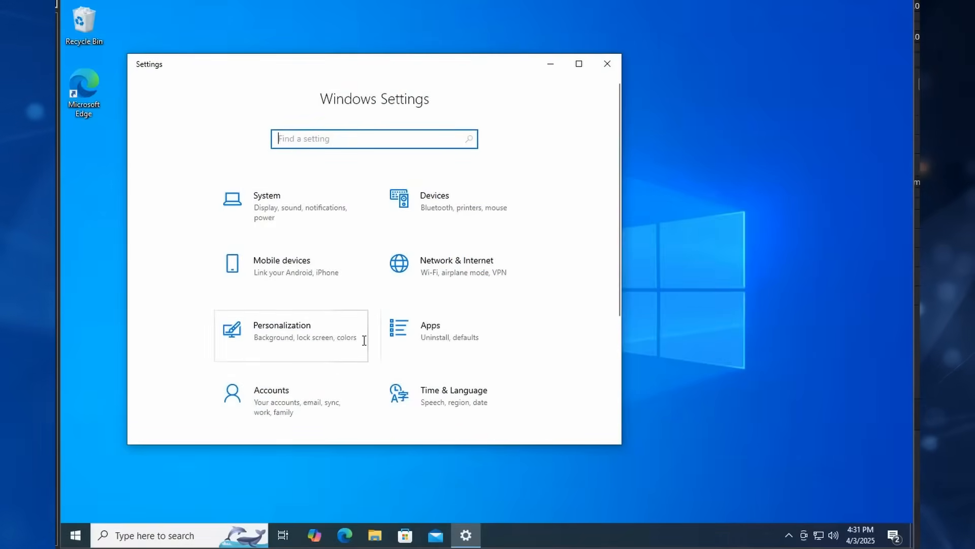
scroll("down", 3)
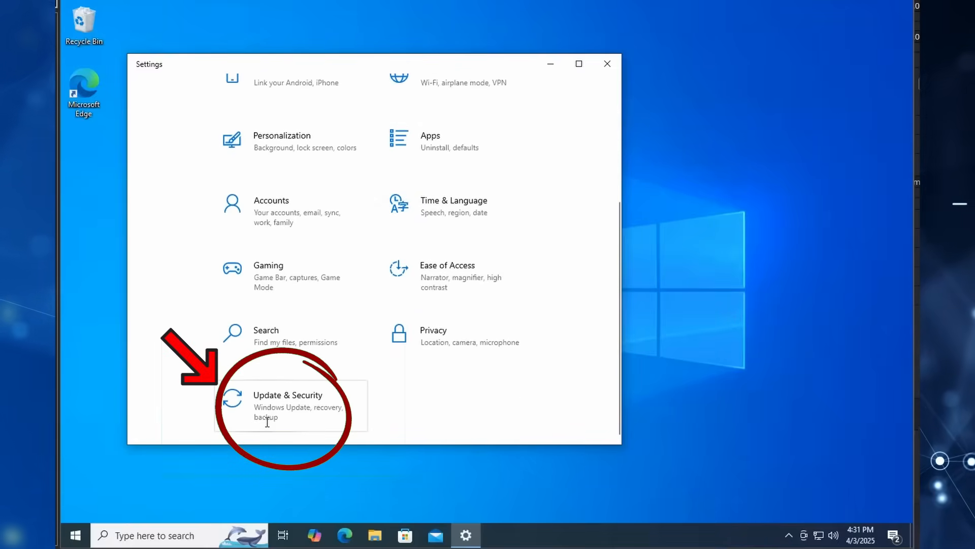
left_click(288, 404)
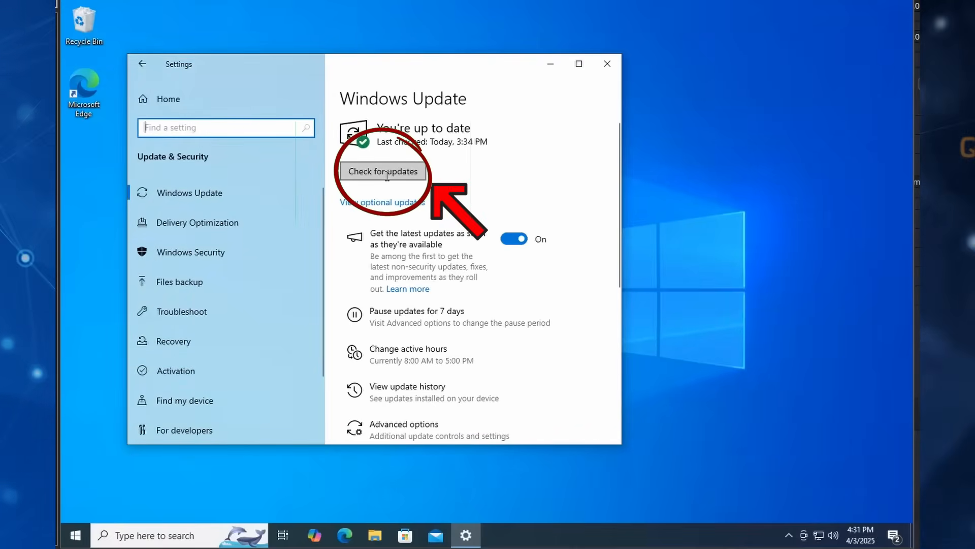
left_click(383, 171)
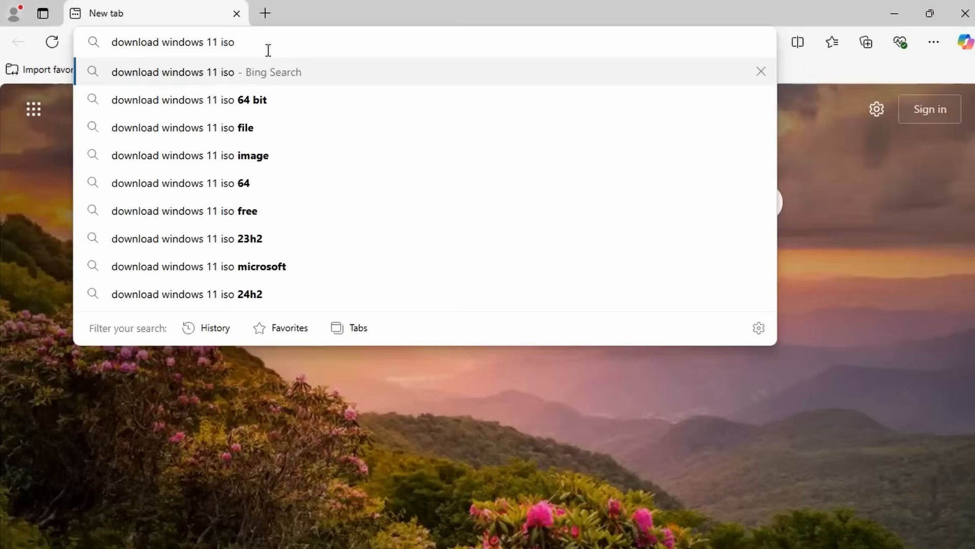
Step: Search for 'download windows 11 iso' and open Microsoft's Download Windows 11 page
key("Enter")
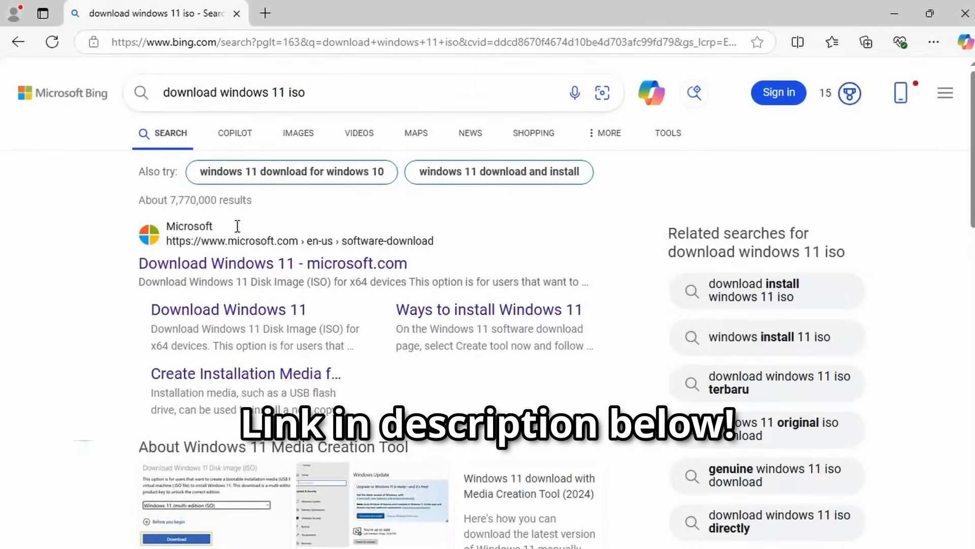
left_click(272, 263)
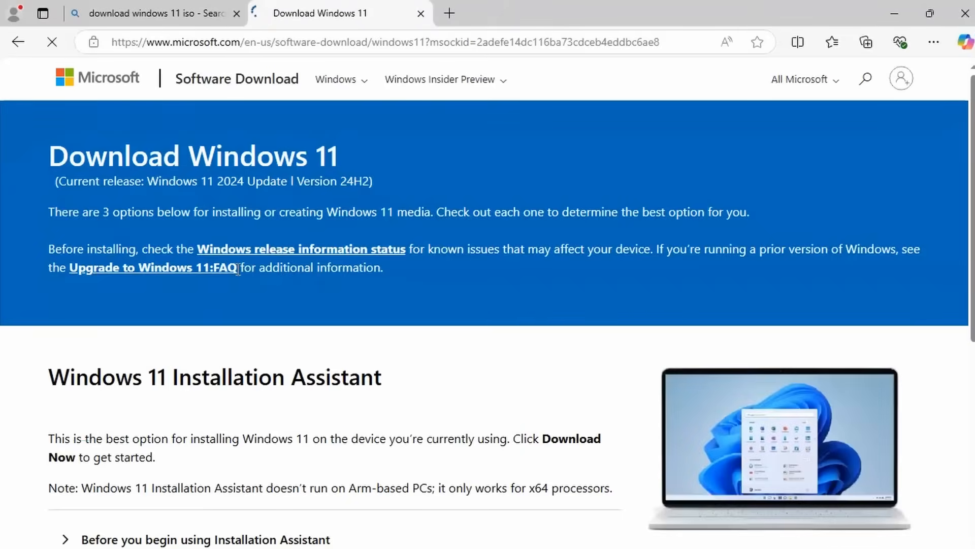
mouse_move(436, 347)
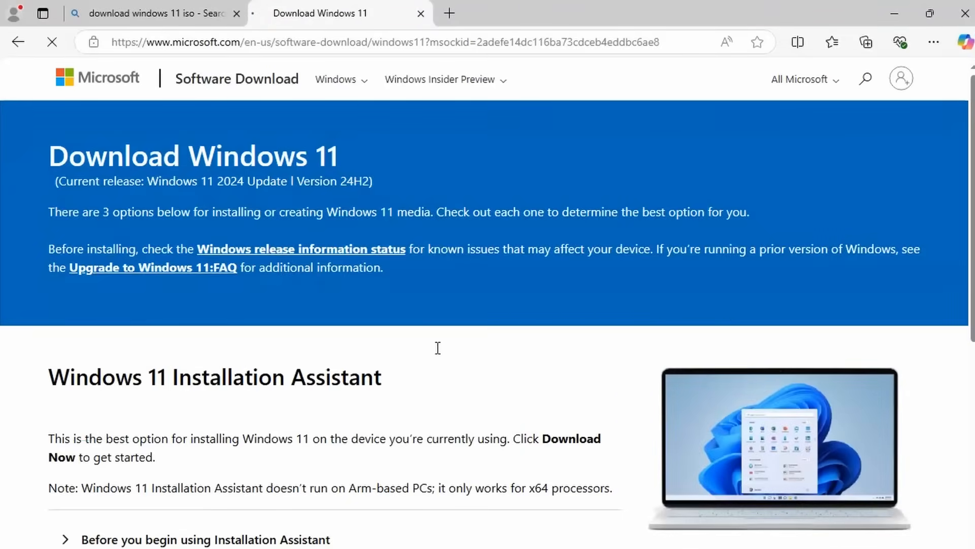
scroll("down", 3)
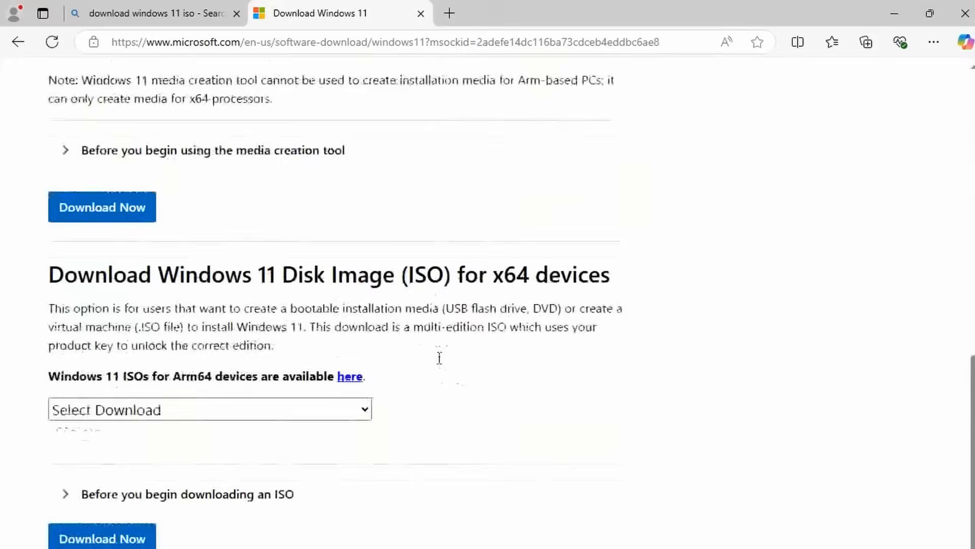
scroll("down", 3)
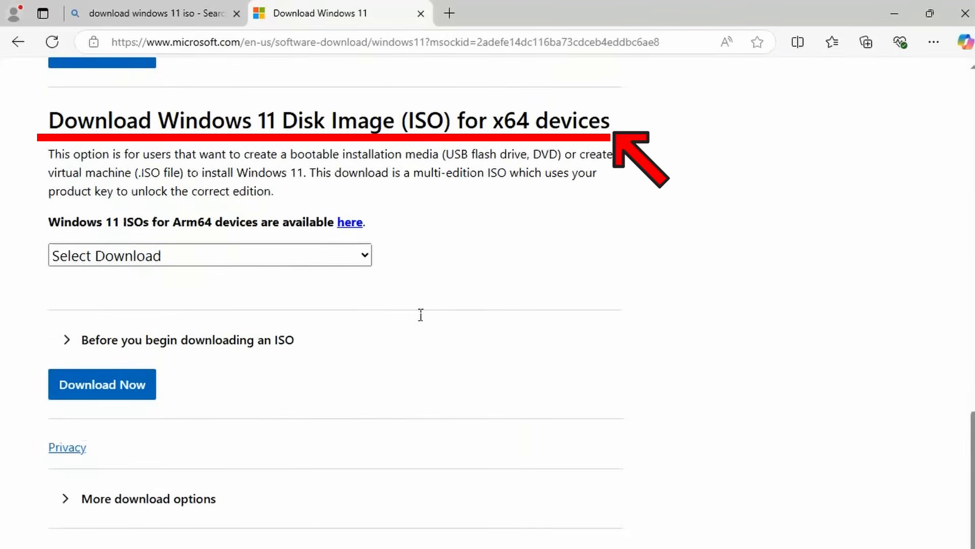
Step: Choose the Windows 11 multi-edition ISO for x64 devices and click Download Now
left_click(210, 255)
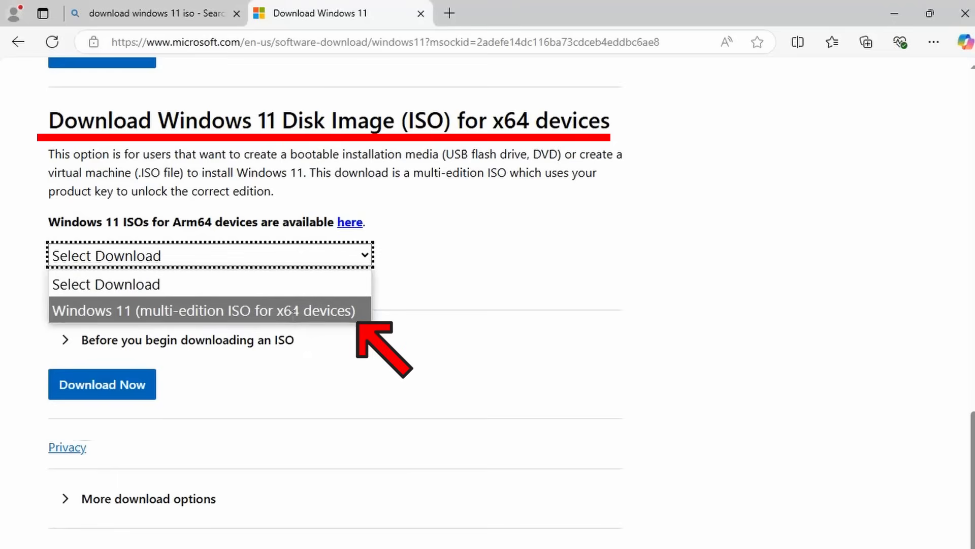
left_click(203, 309)
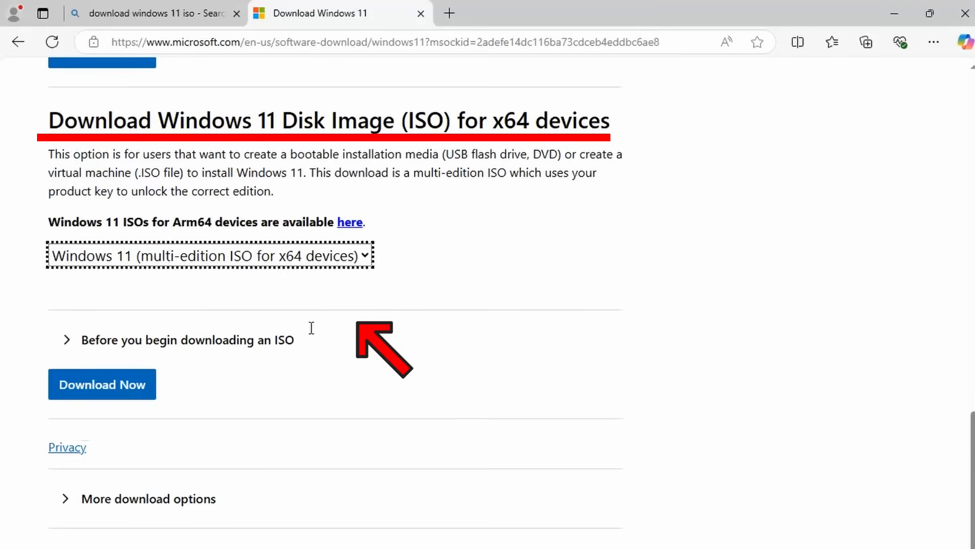
left_click(102, 384)
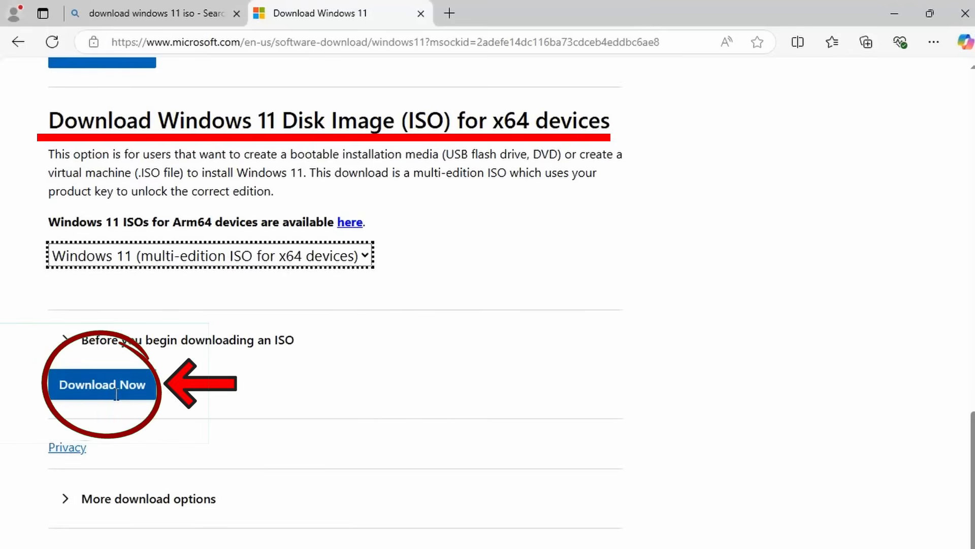
left_click(102, 385)
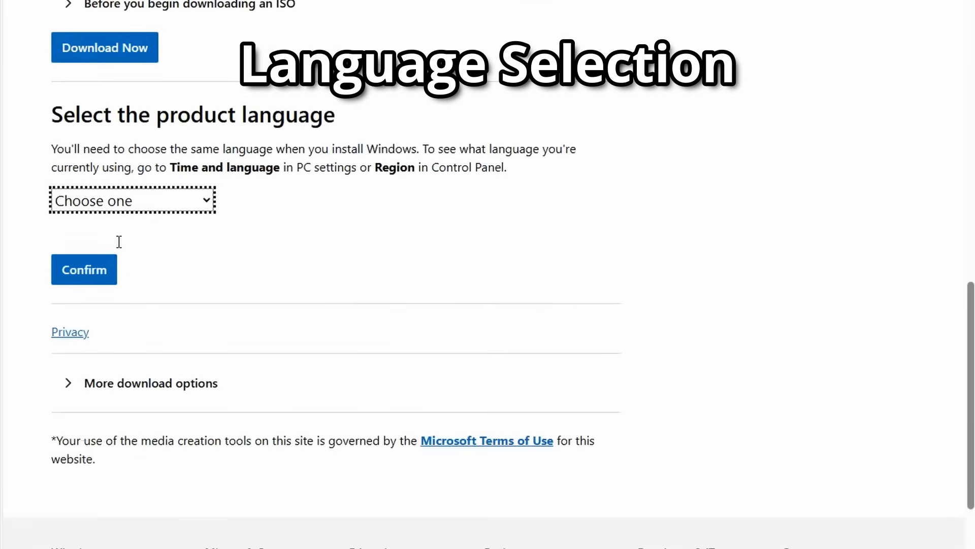
Step: Pick English (United States) as the product language and confirm
left_click(131, 199)
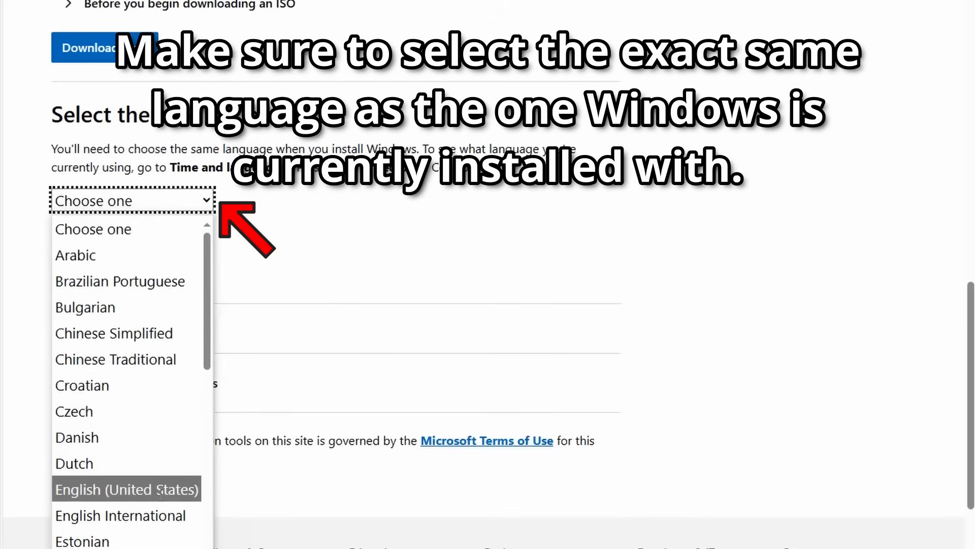
left_click(126, 489)
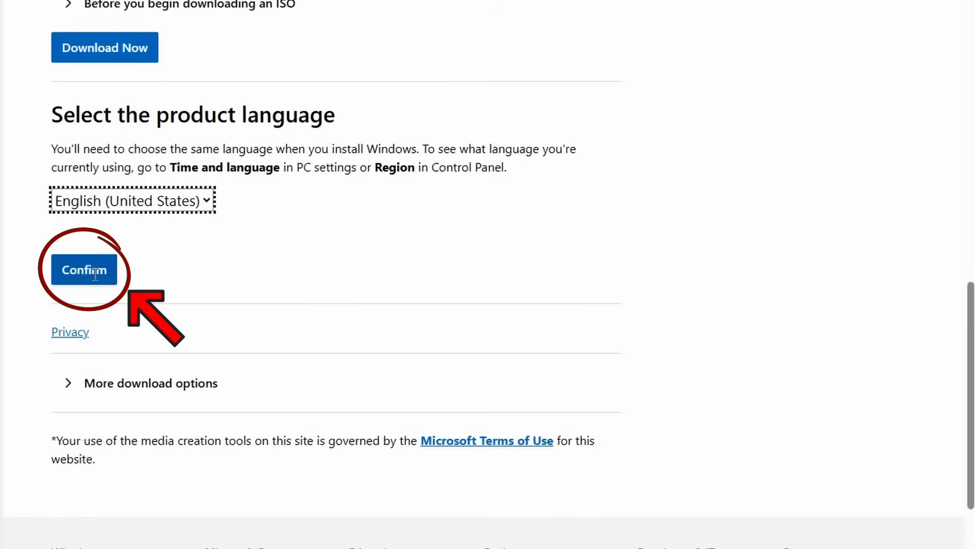
left_click(83, 269)
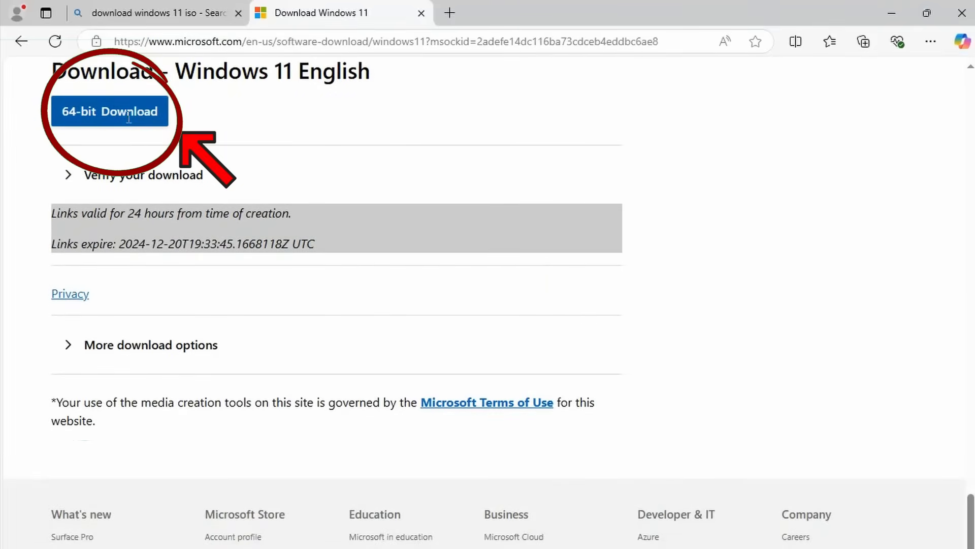
Step: Download the Windows 11 English 64-bit ISO
left_click(109, 111)
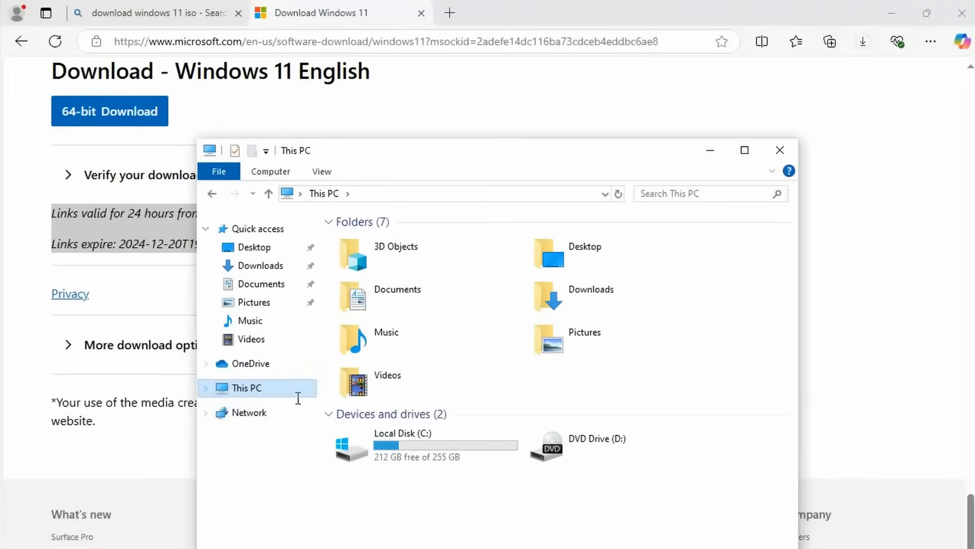
Step: Mount the Windows11_24H2 ISO from Downloads, approving the security warning
left_click(261, 265)
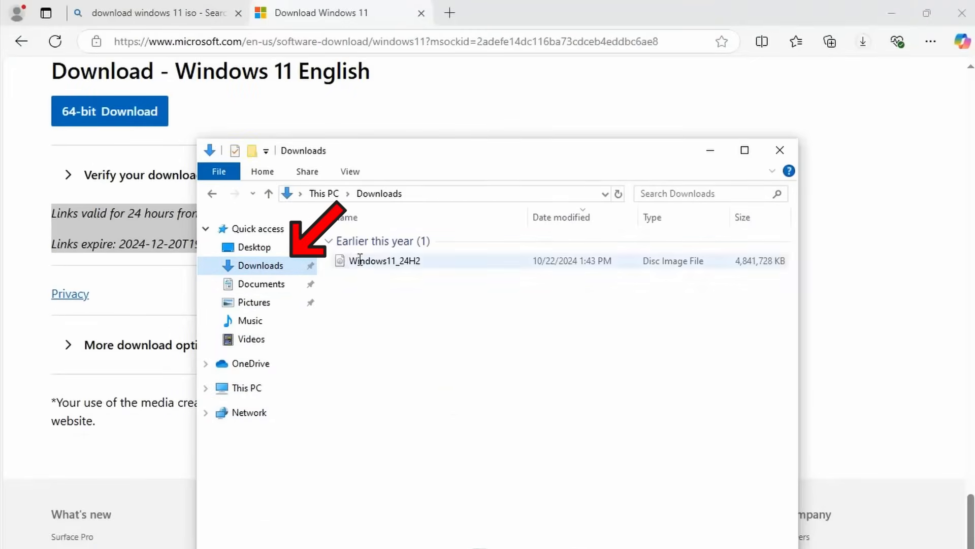
right_click(385, 260)
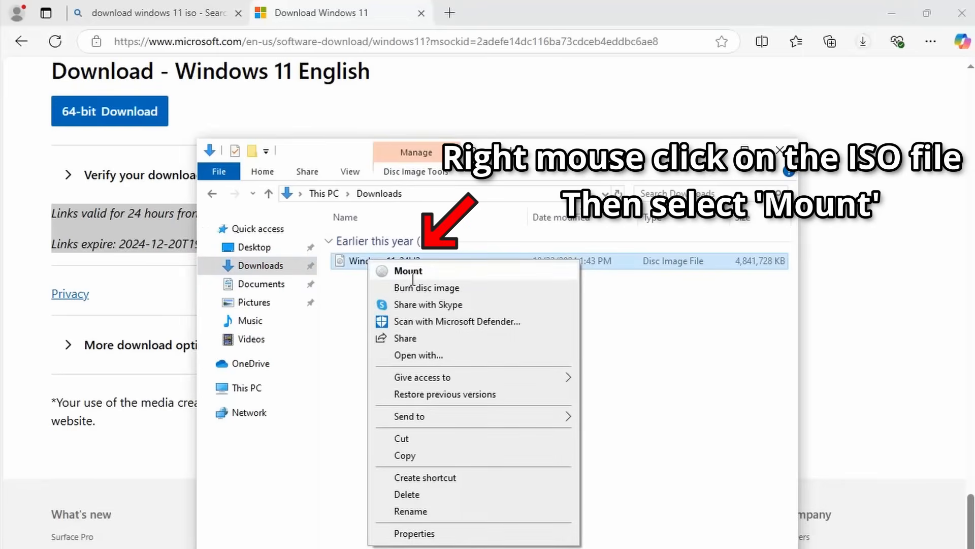
left_click(408, 270)
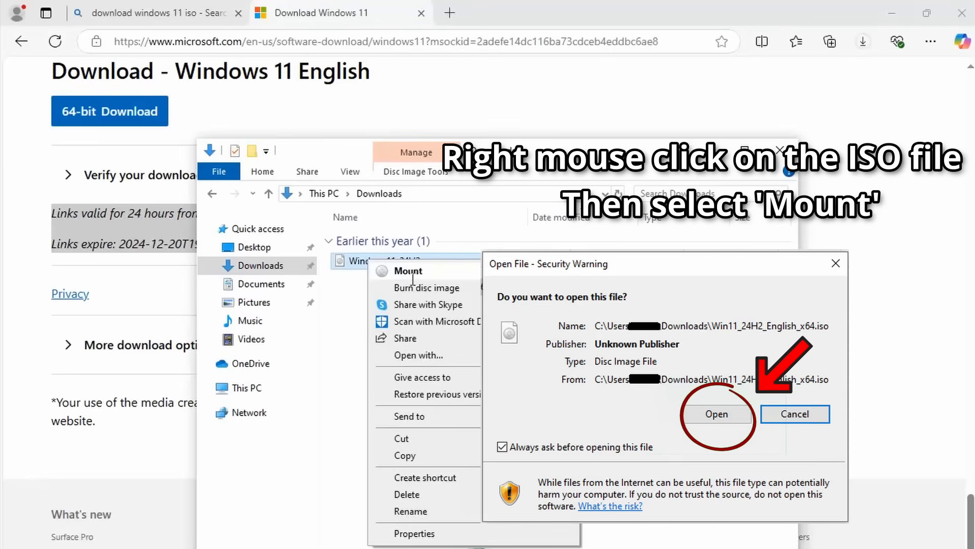
left_click(715, 413)
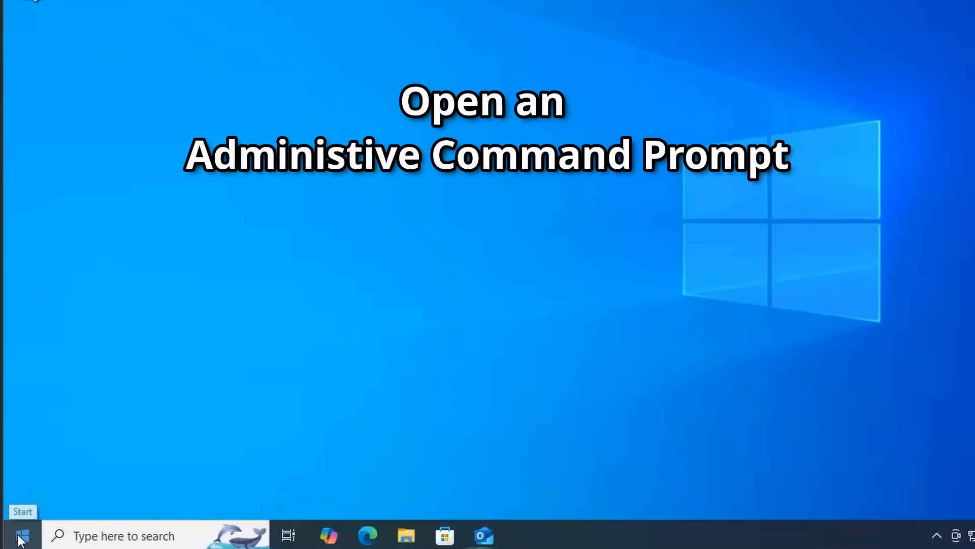
Step: Search cmd and launch Command Prompt as administrator, approving User Account Control
left_click(22, 535)
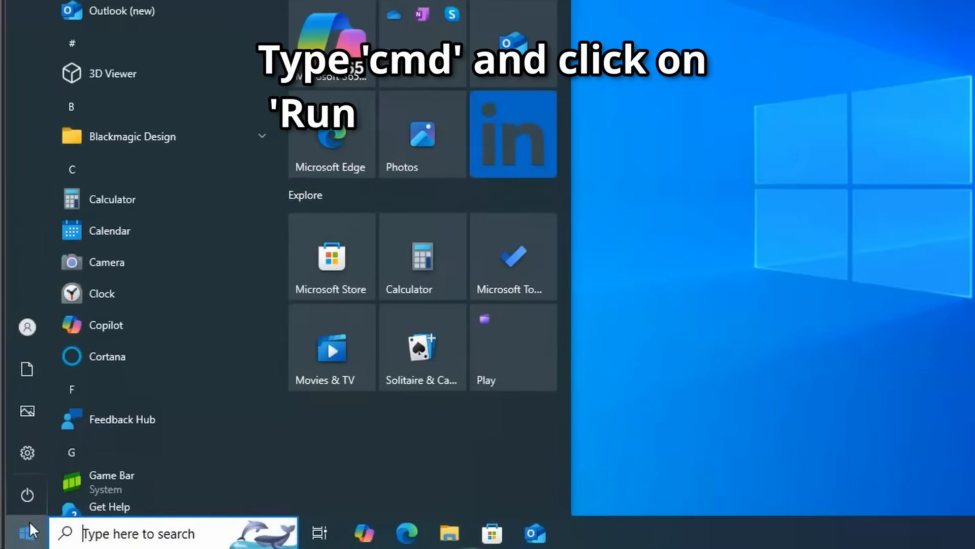
type("cmd")
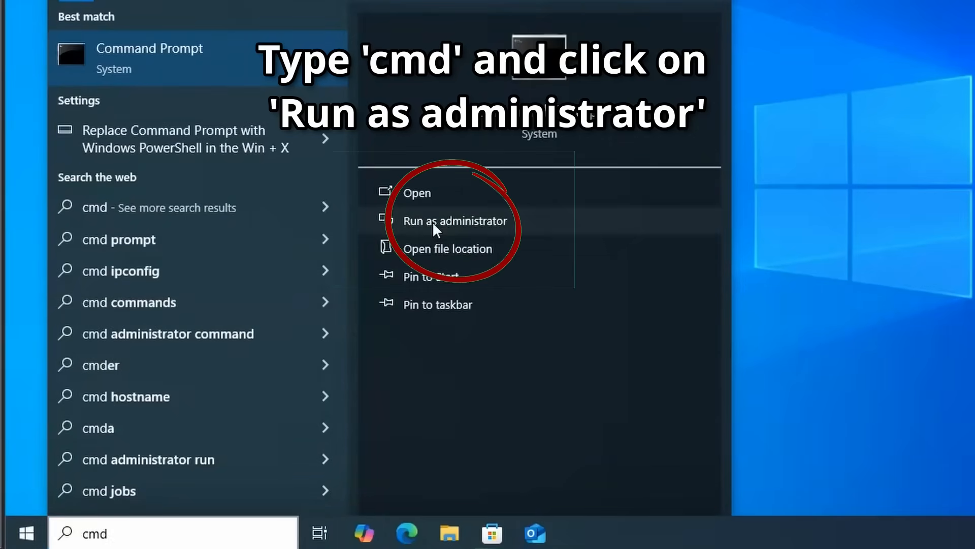
left_click(456, 220)
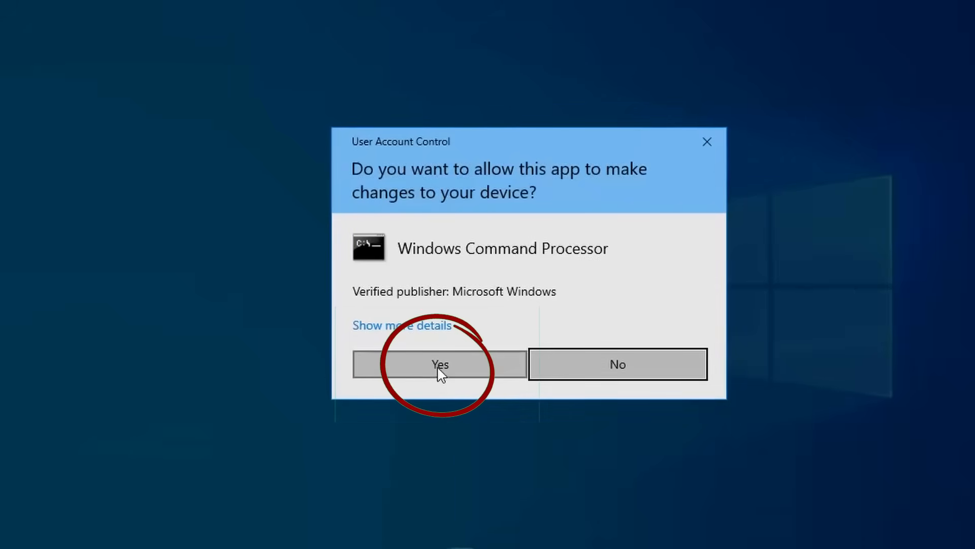
left_click(439, 364)
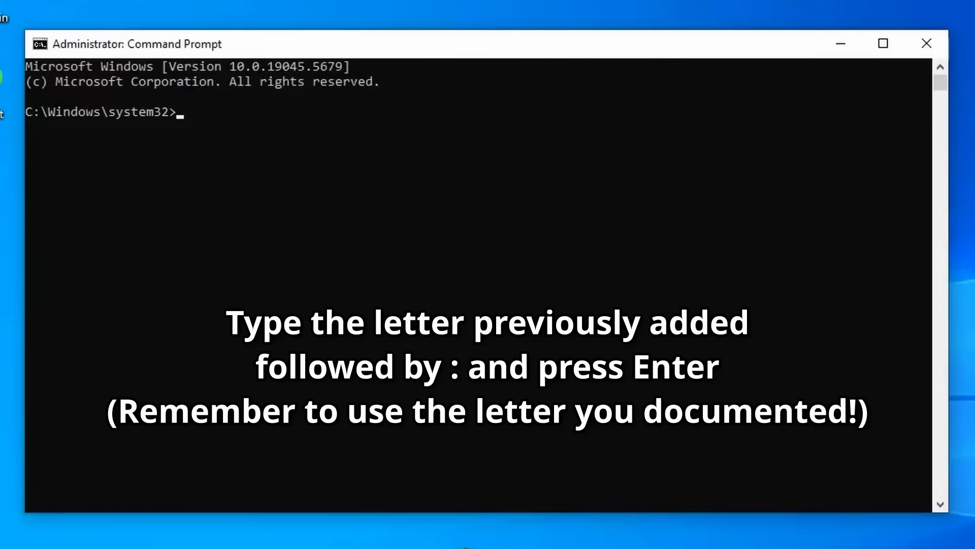
mouse_move(532, 55)
type("e:")
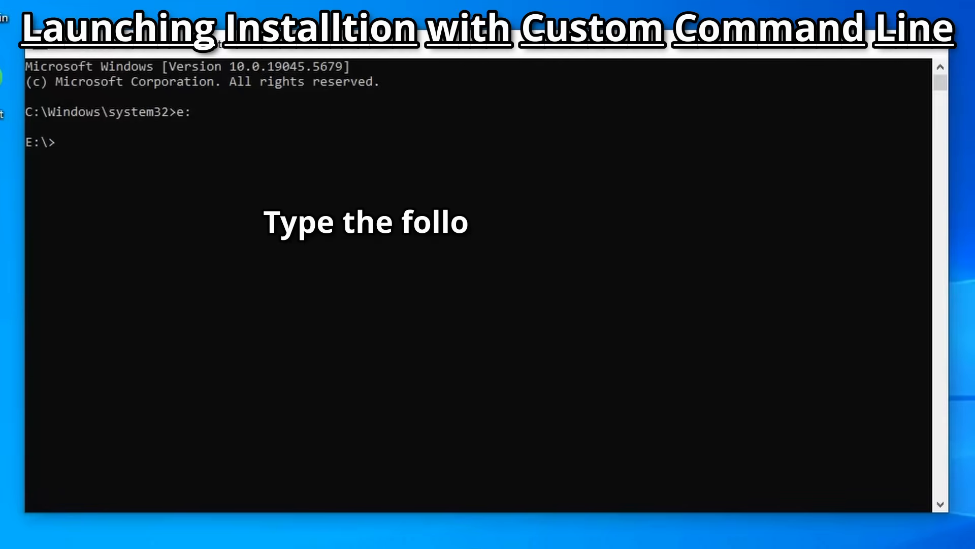
Step: Run 'setup.exe /Product Server /Compat IgnoreWarning /MigrateDrivers All' in Command Prompt
type("setup.ex")
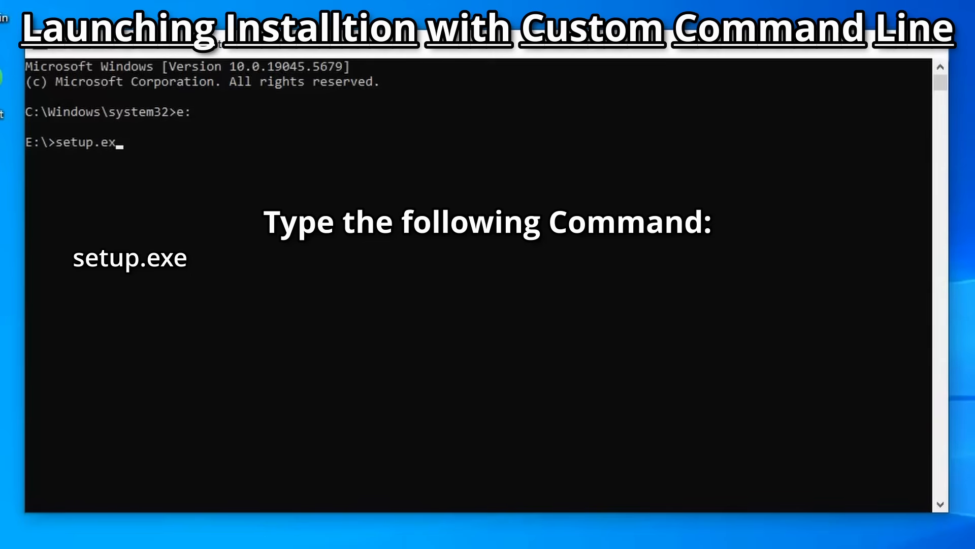
type("/Prod")
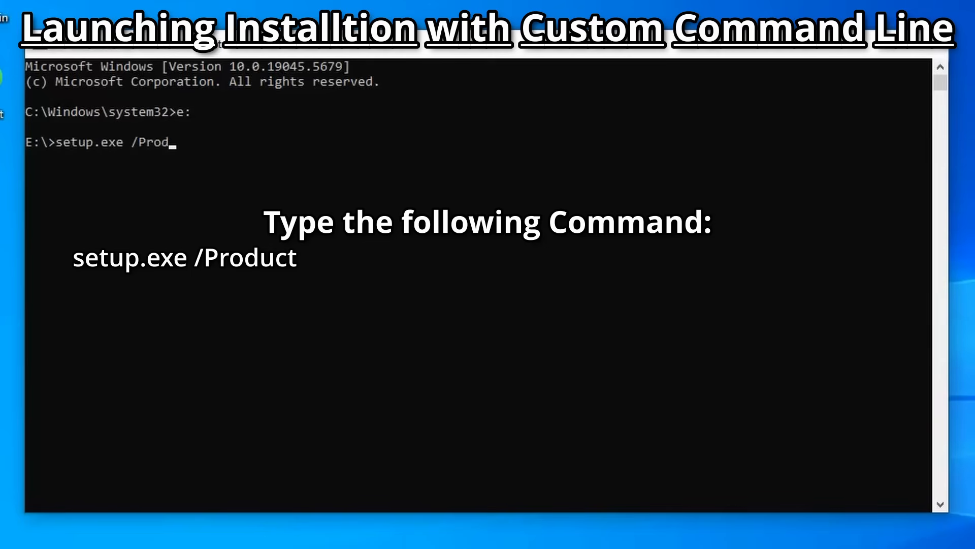
type("uct Serv")
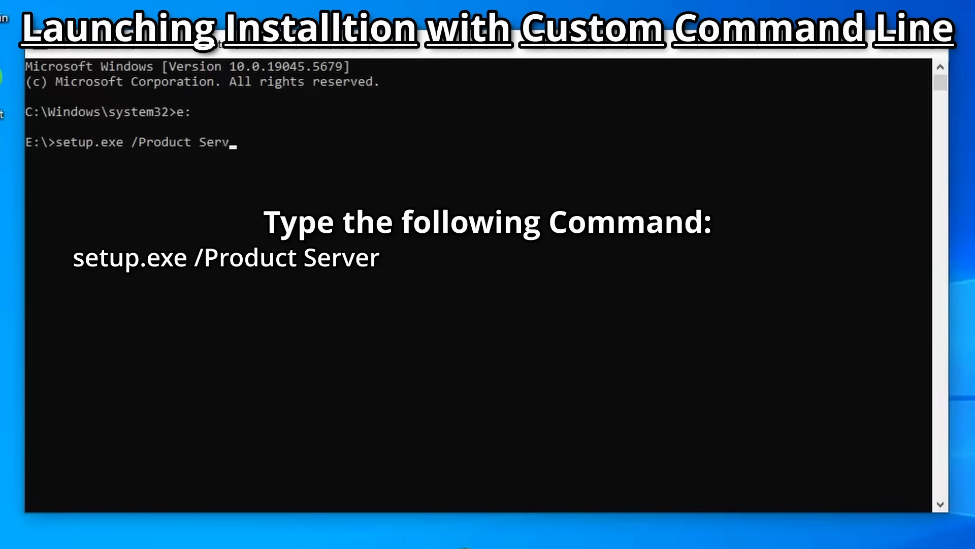
type("ver /")
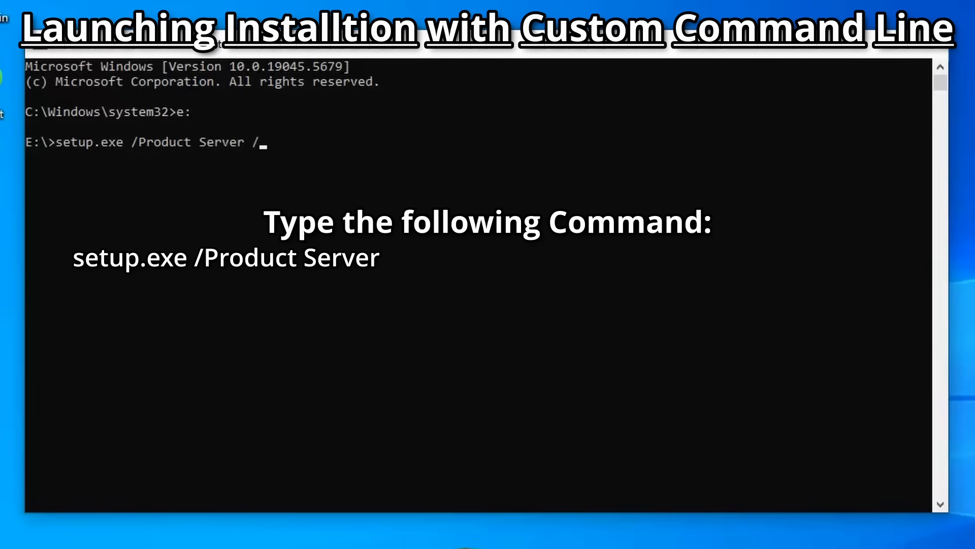
type("Compat")
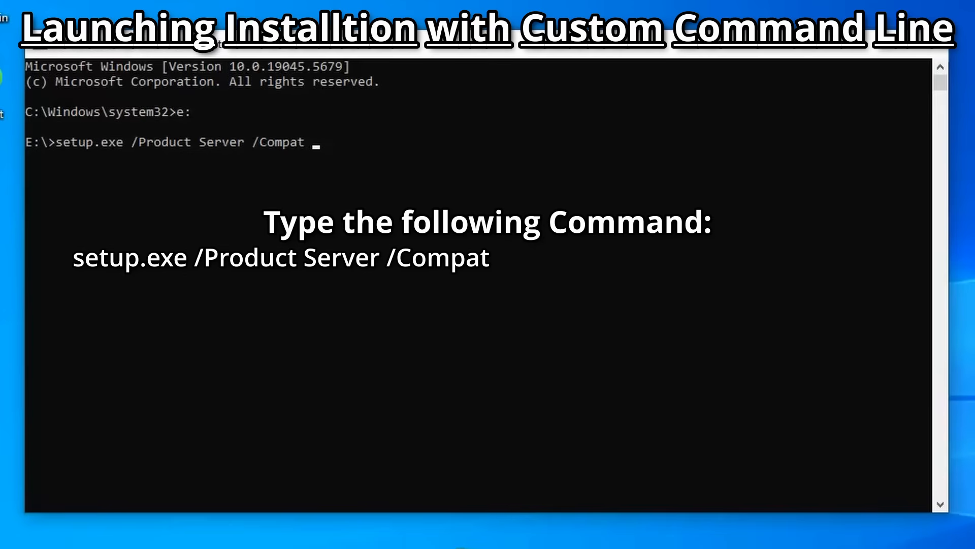
type("Ignore")
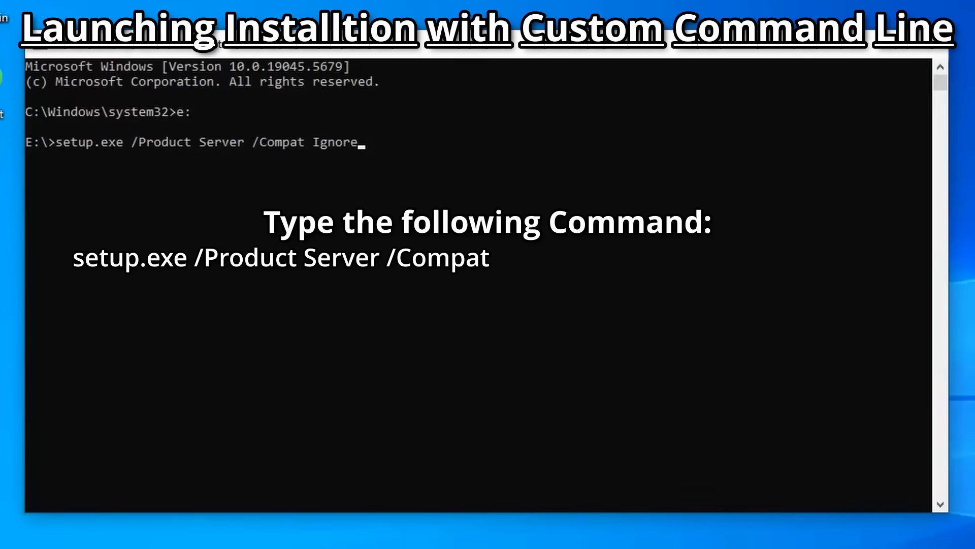
type("Warning")
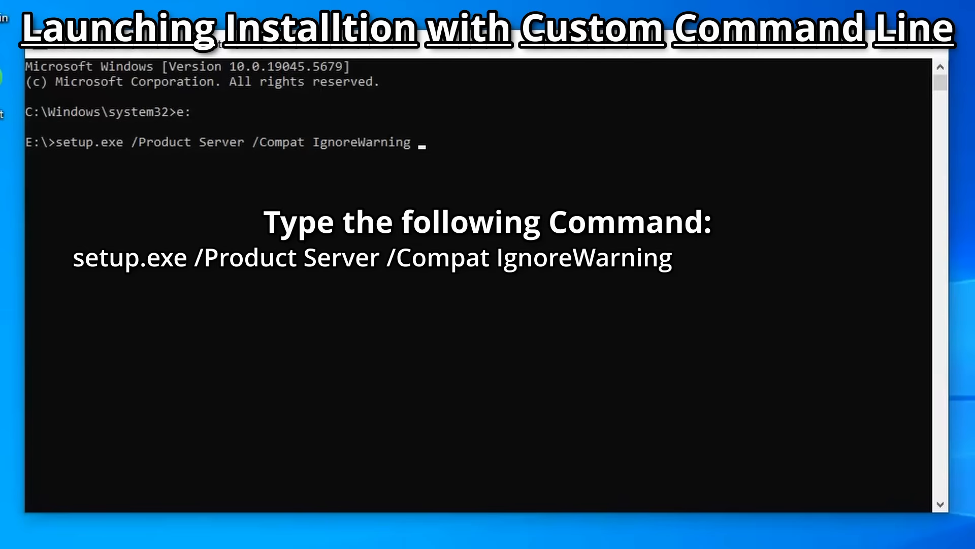
type("/Migr")
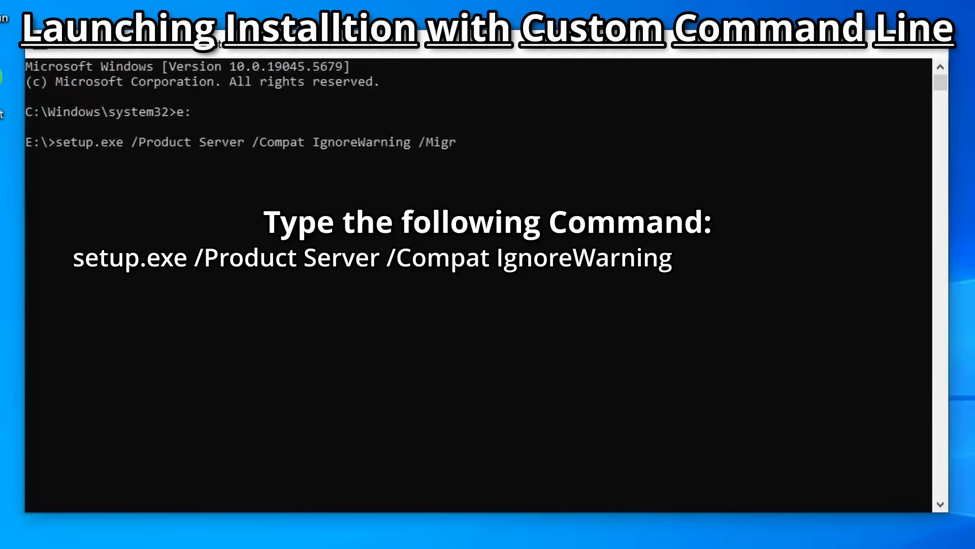
type("ateDriver")
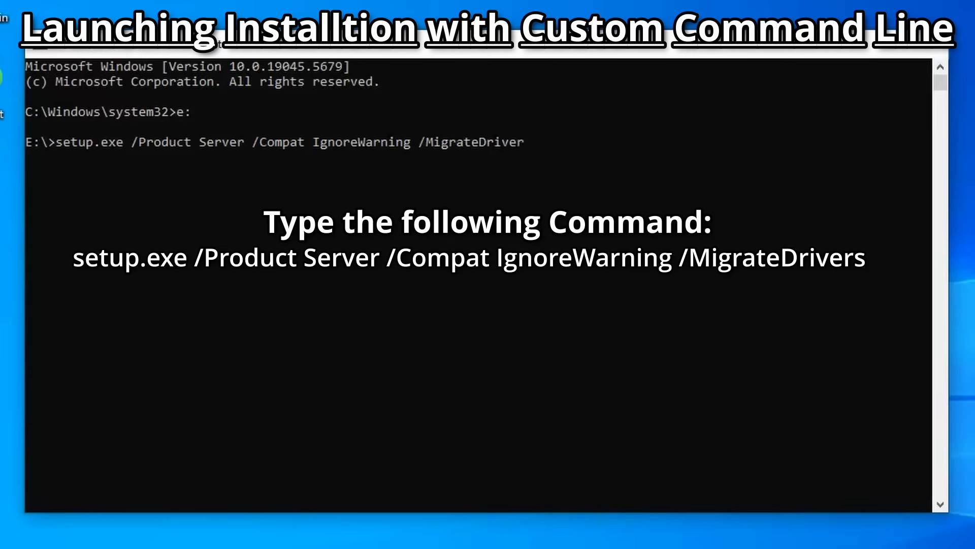
type("A")
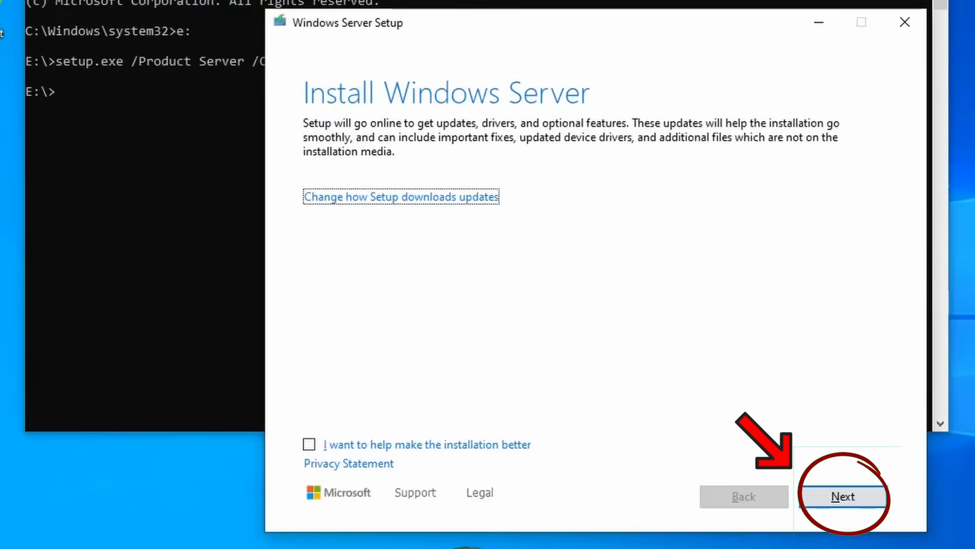
Step: Click Next past the update download page, then accept the license terms
left_click(842, 495)
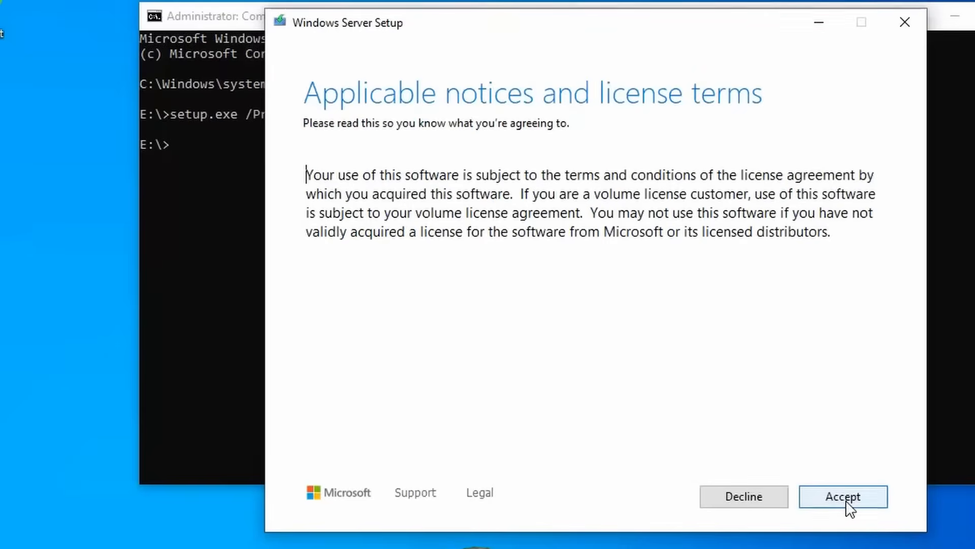
left_click(843, 496)
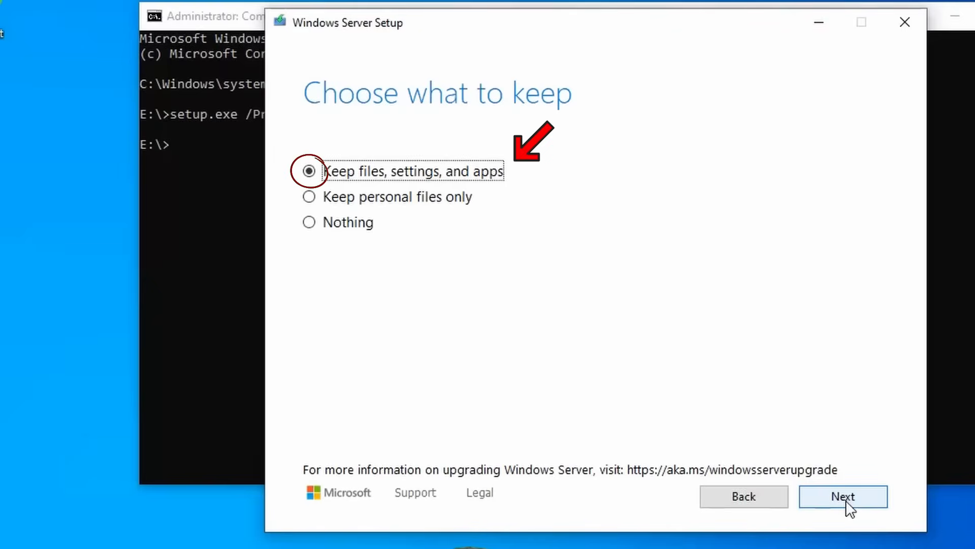
Step: Keep files, settings and apps, then install Windows 11 Pro for Workstations
left_click(842, 496)
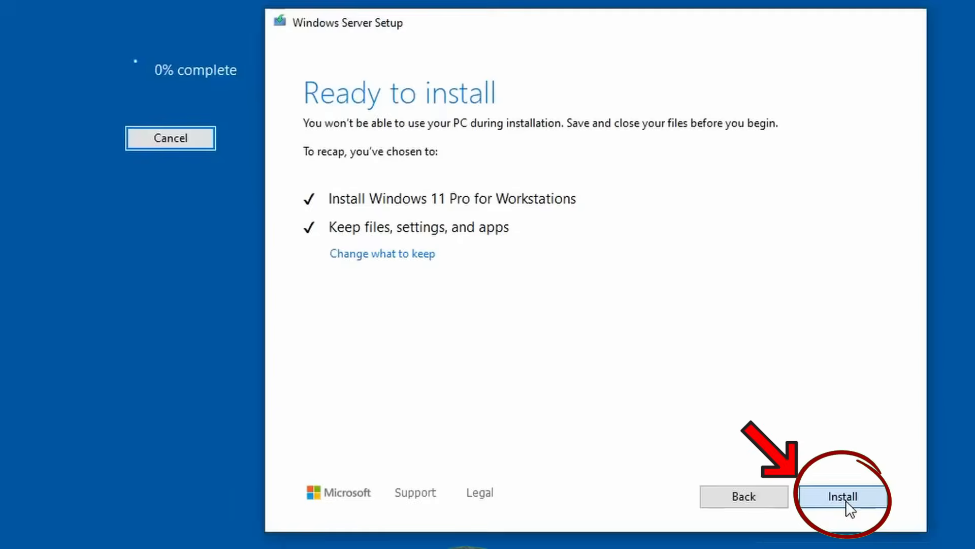
left_click(842, 496)
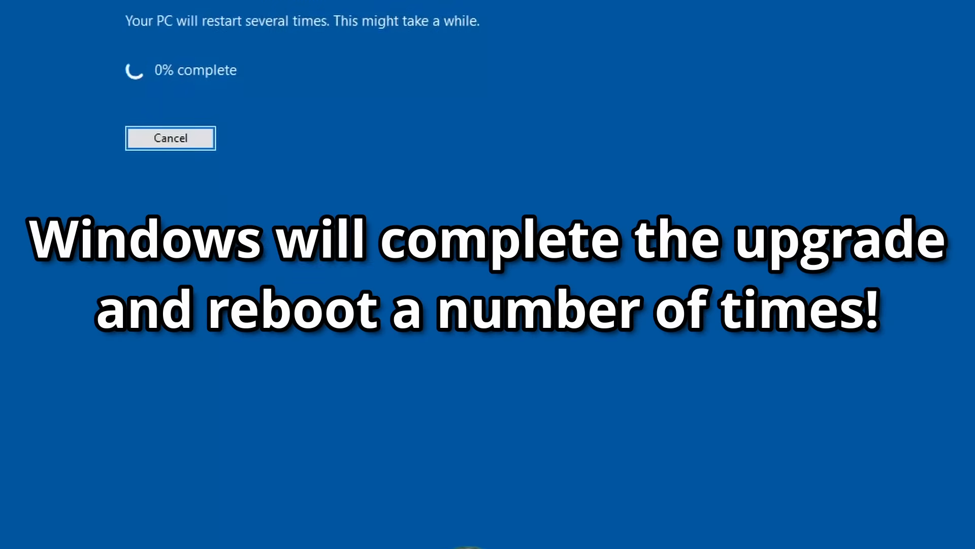